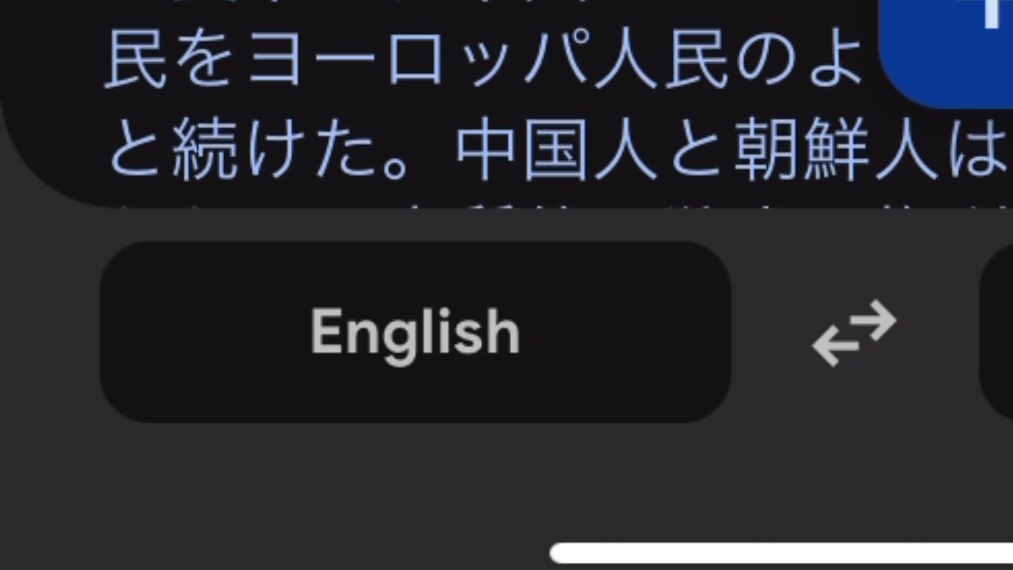
scroll("down", 3)
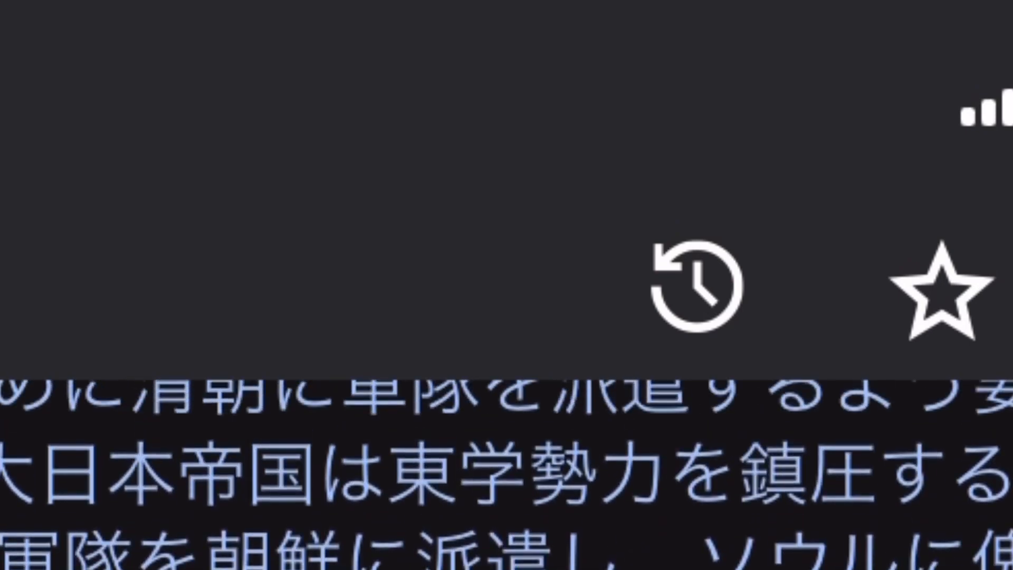
scroll("down", 3)
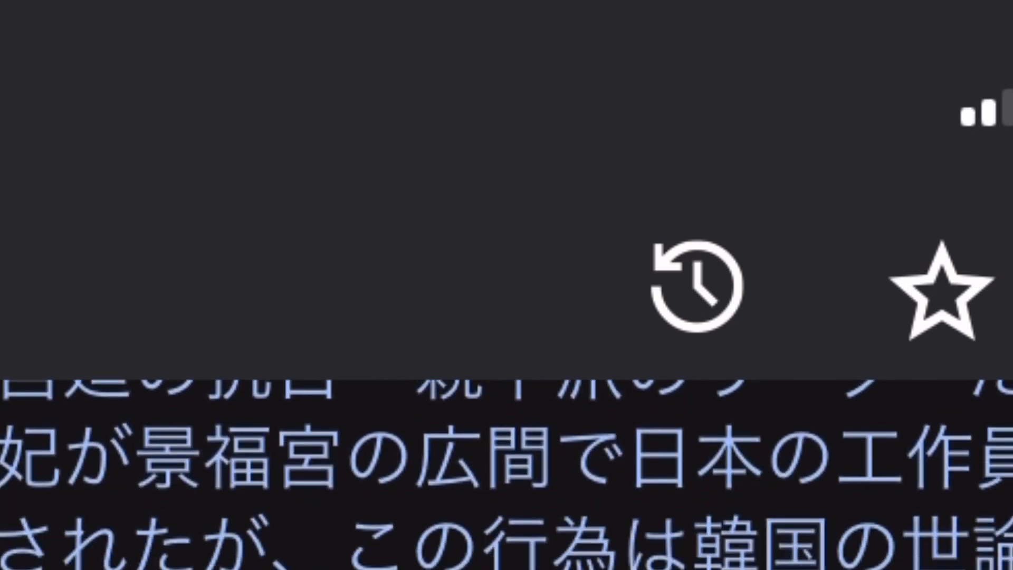
scroll("down", 3)
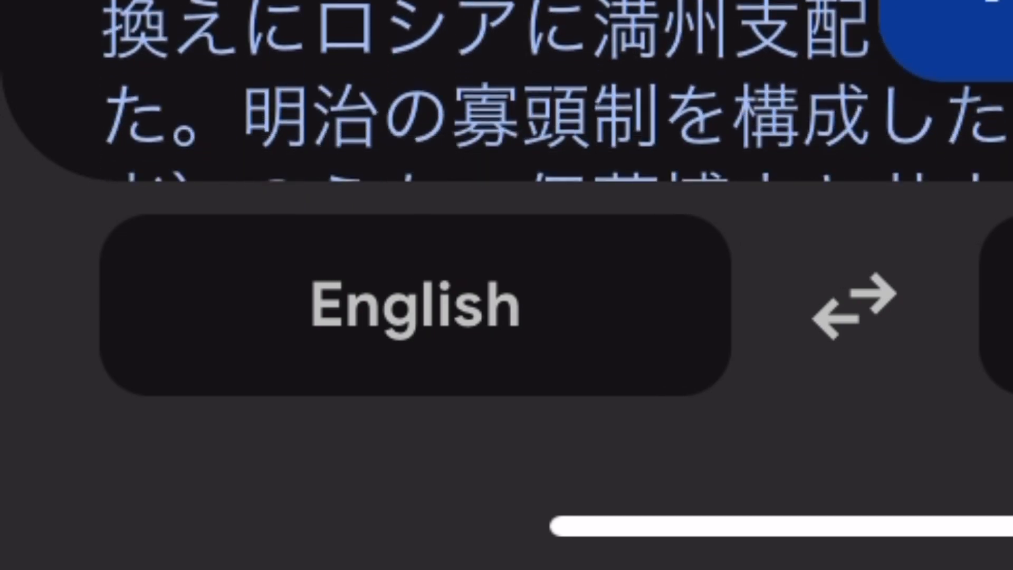
scroll("down", 3)
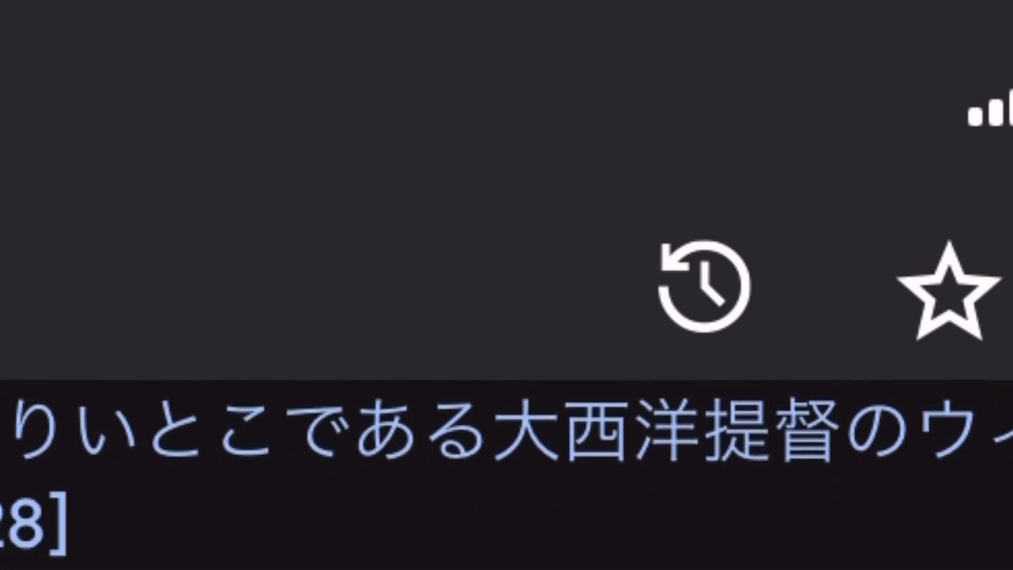
scroll("down", 3)
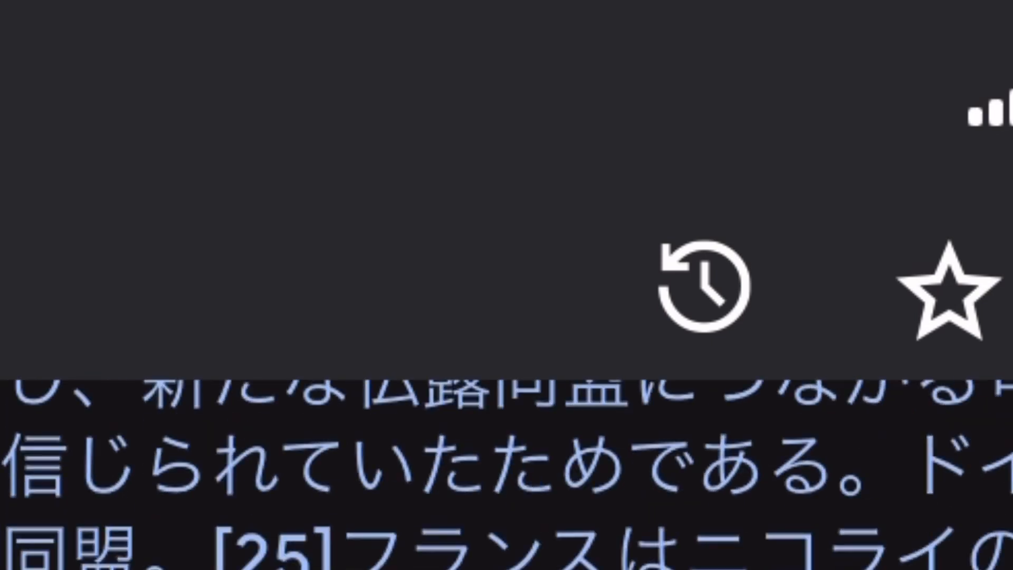
scroll("down", 3)
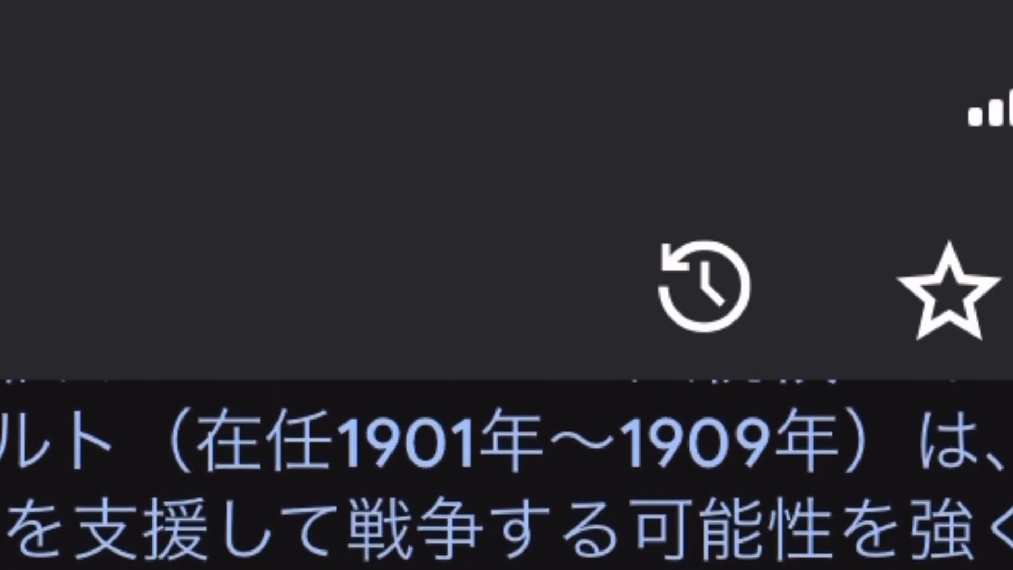